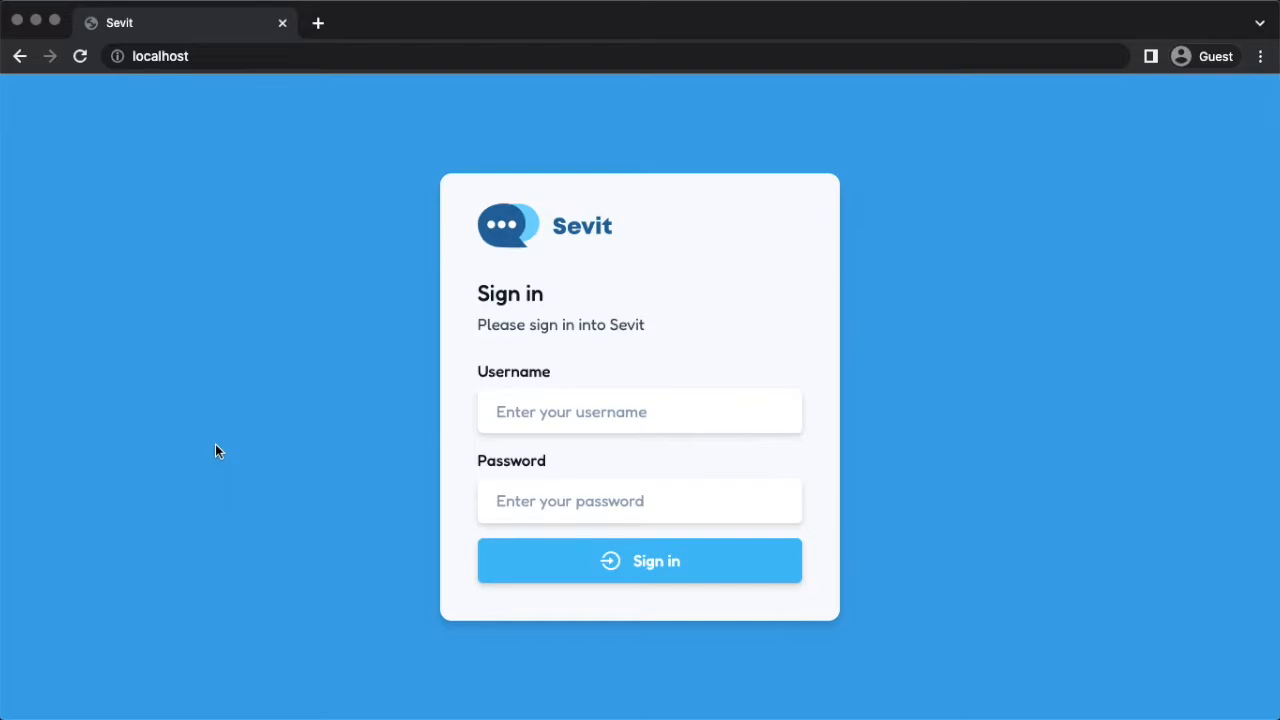
# - Sign in to the Sevit dashboard with the admin credentials
pyautogui.write('admin')
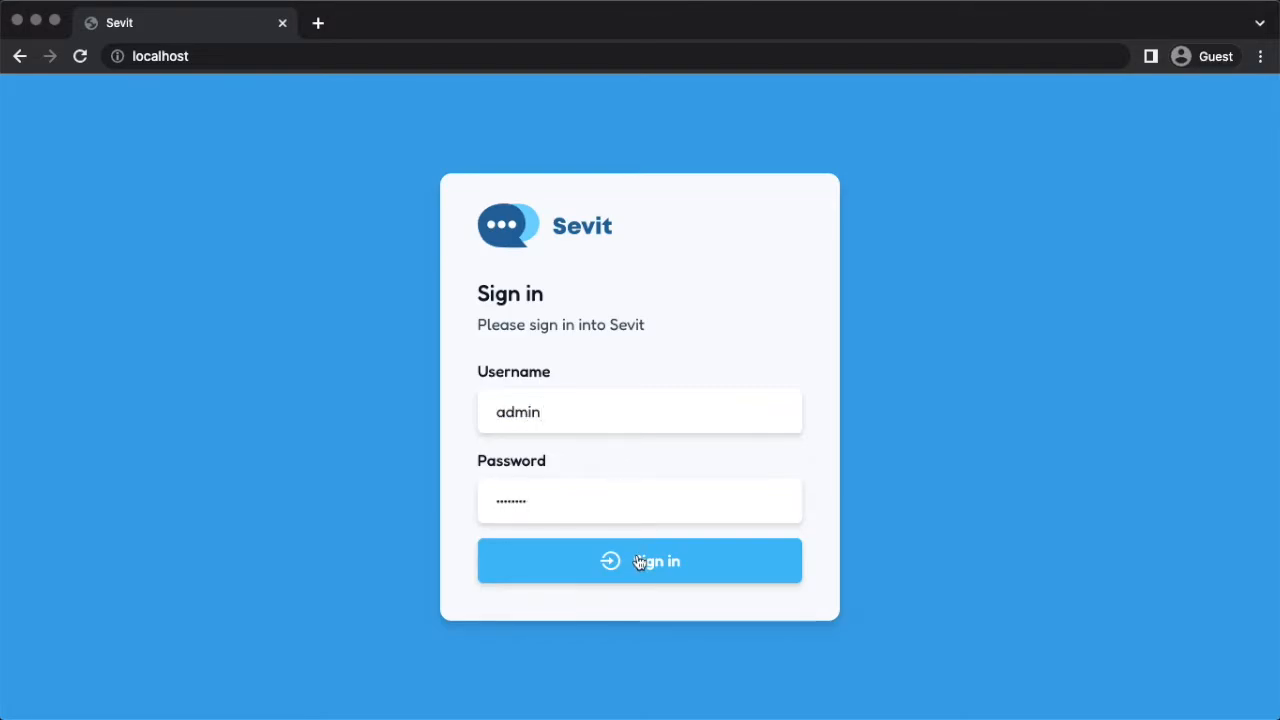
pyautogui.click(639, 560)
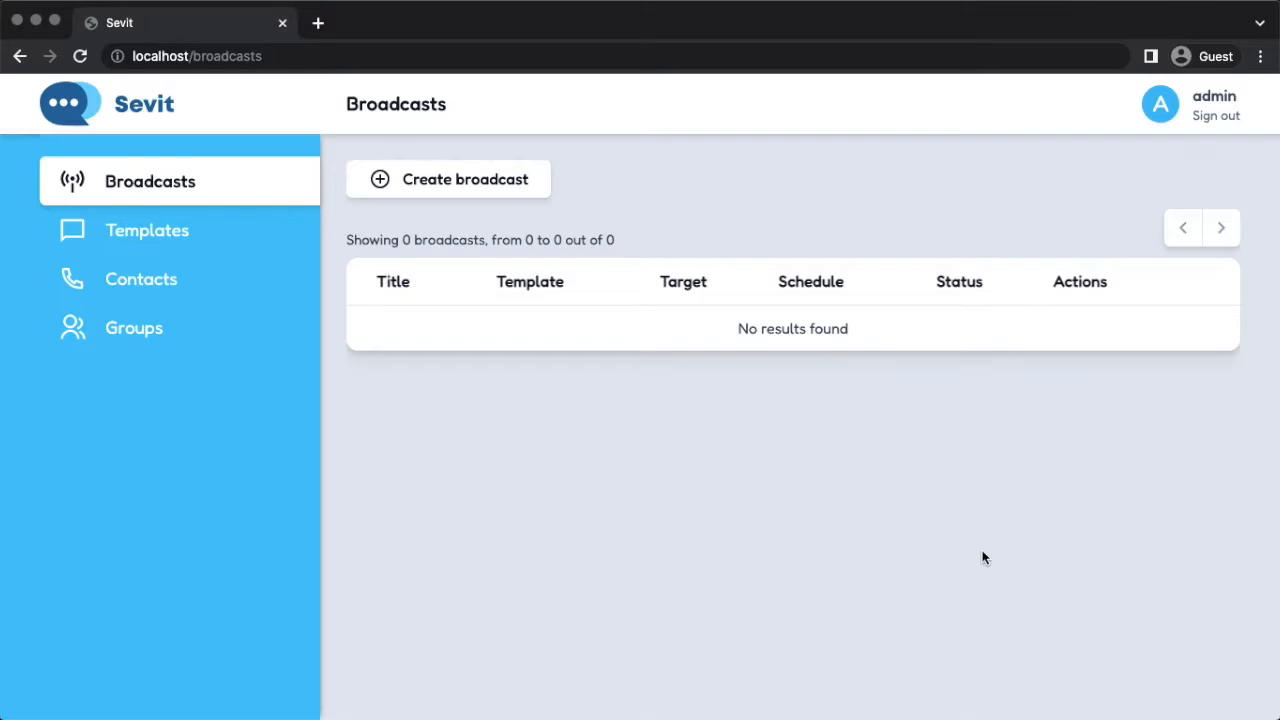
# - Create a new group titled 'student' from the Groups page
pyautogui.click(134, 327)
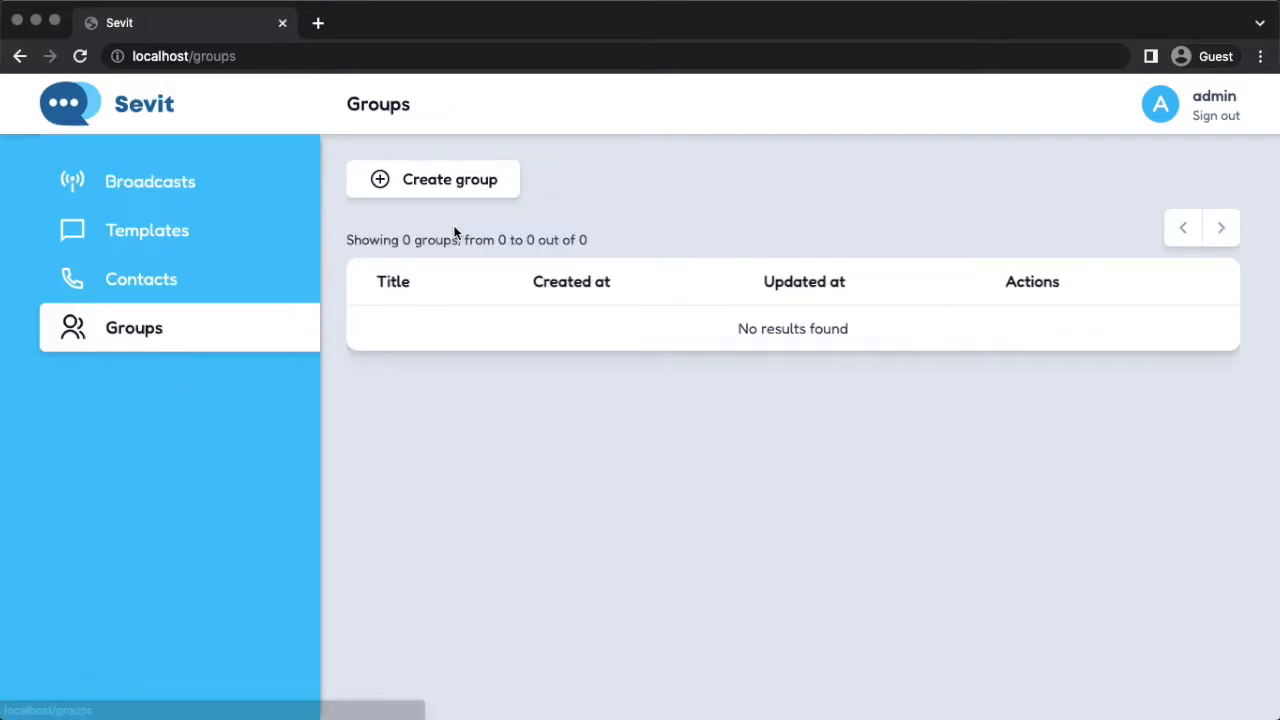
pyautogui.click(432, 179)
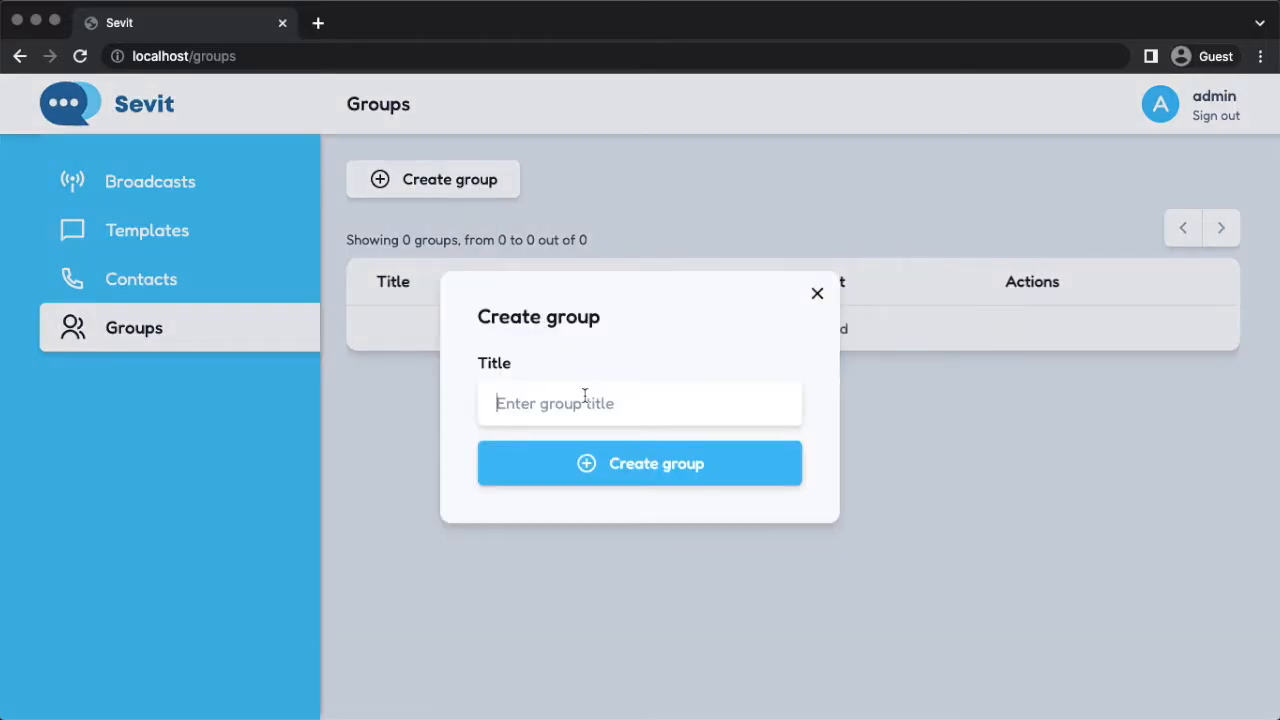
pyautogui.write('stu')
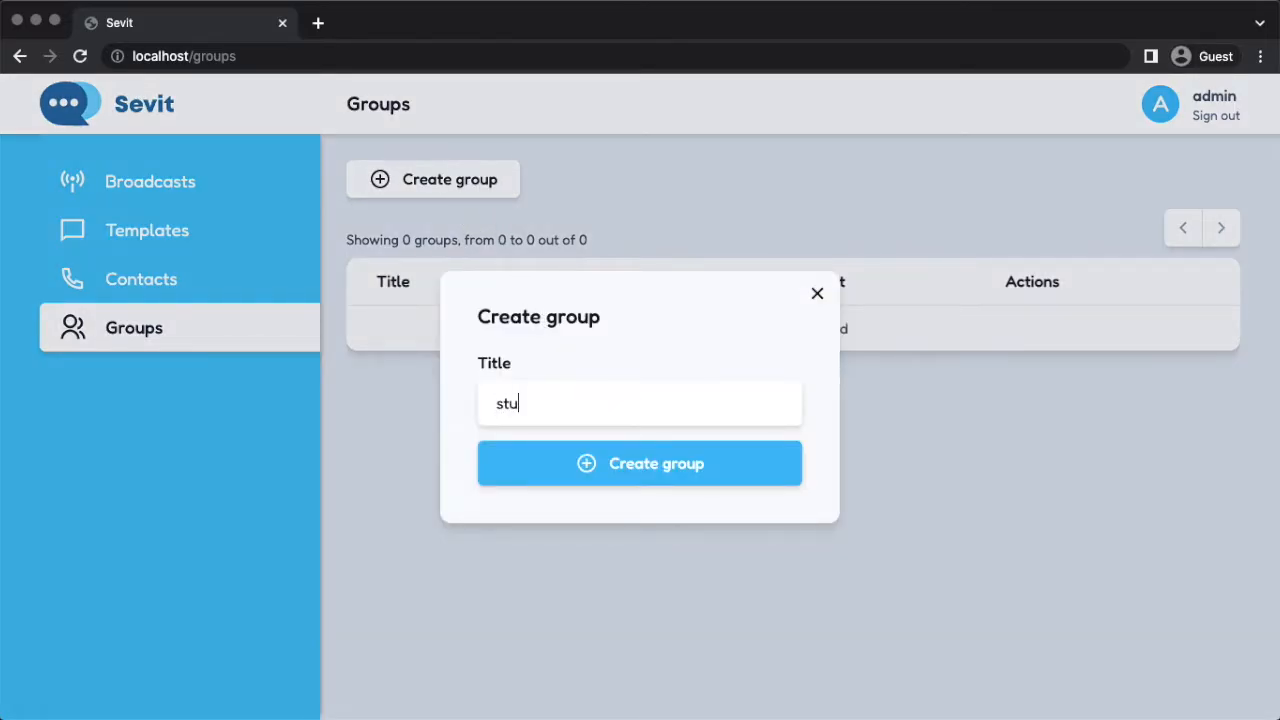
pyautogui.click(639, 463)
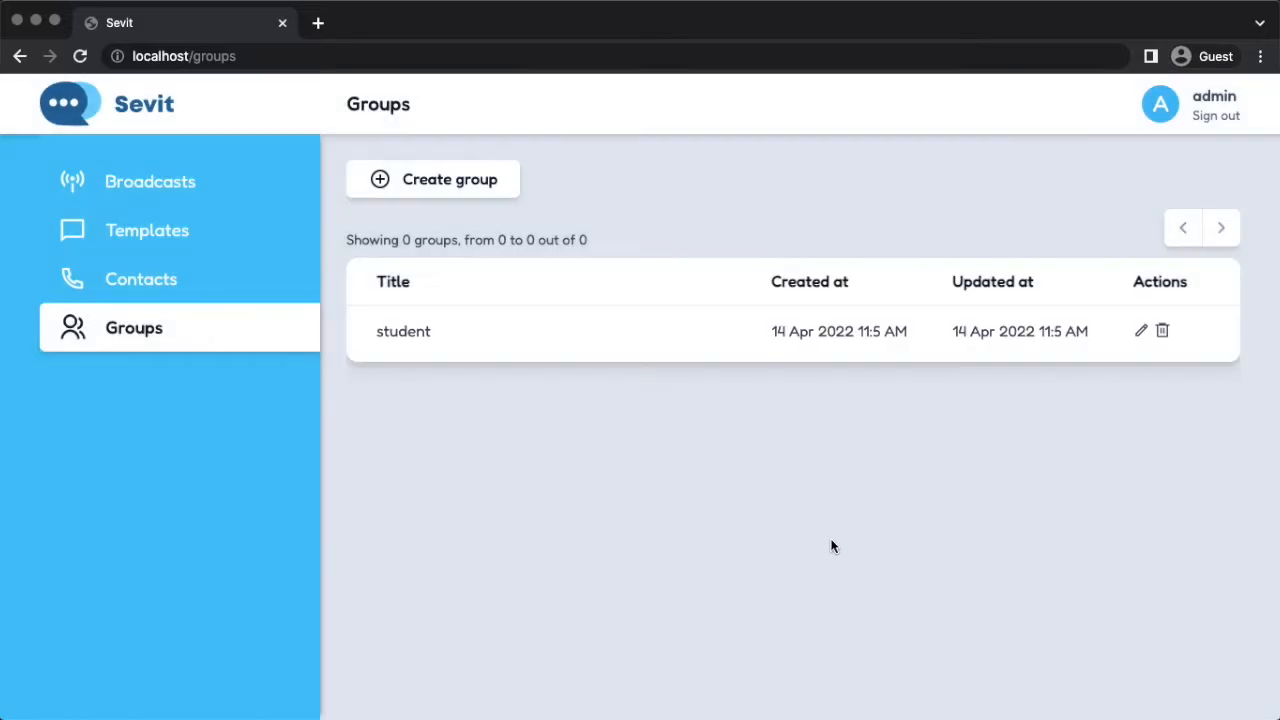
pyautogui.moveTo(837, 546)
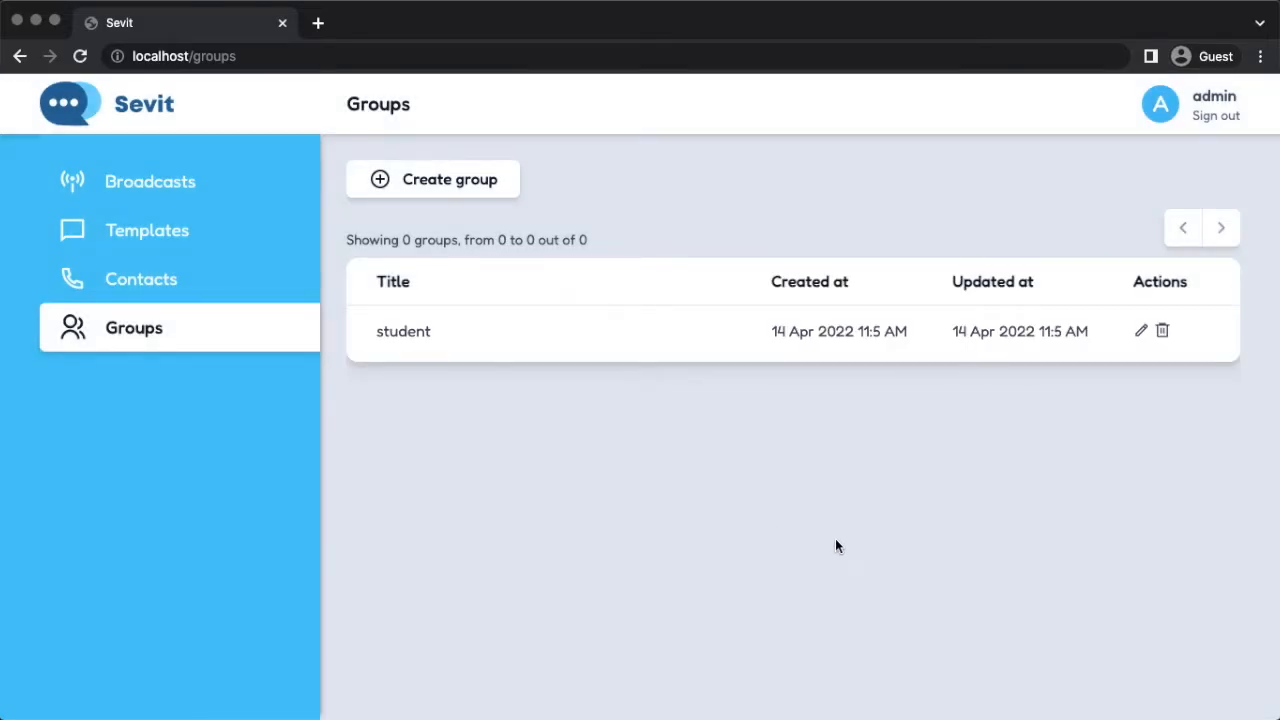
pyautogui.click(141, 279)
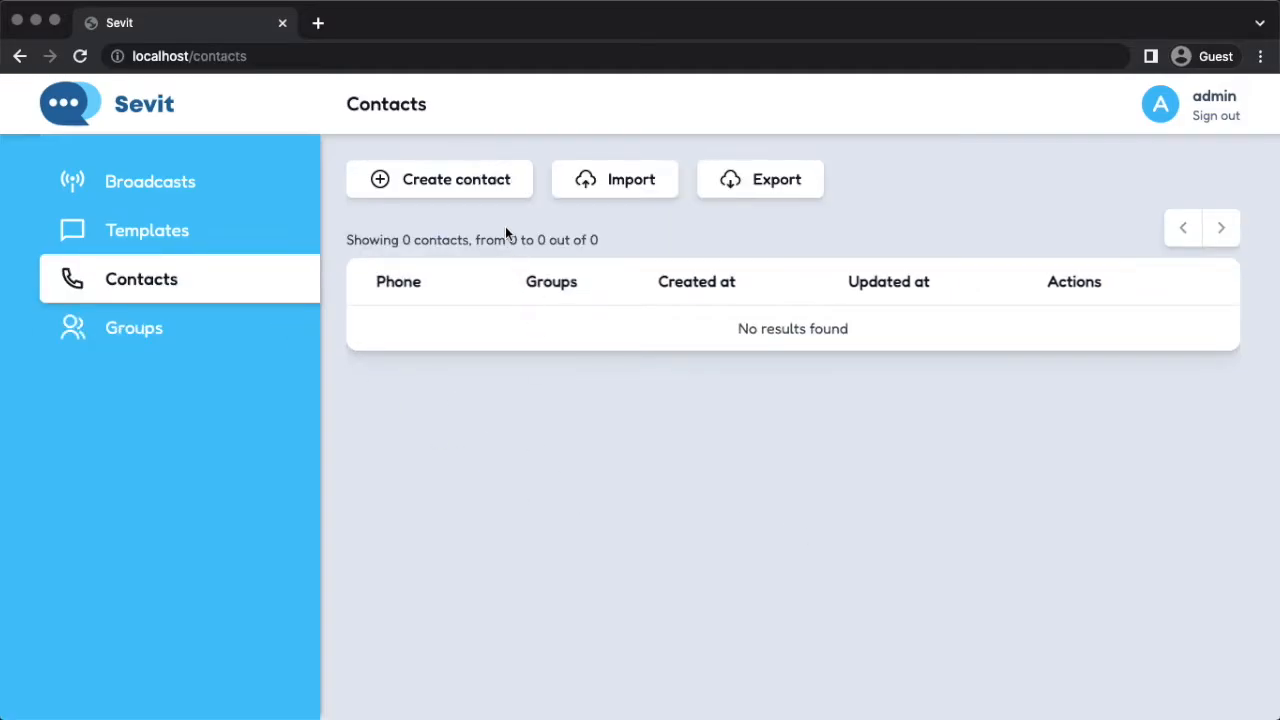
pyautogui.click(443, 179)
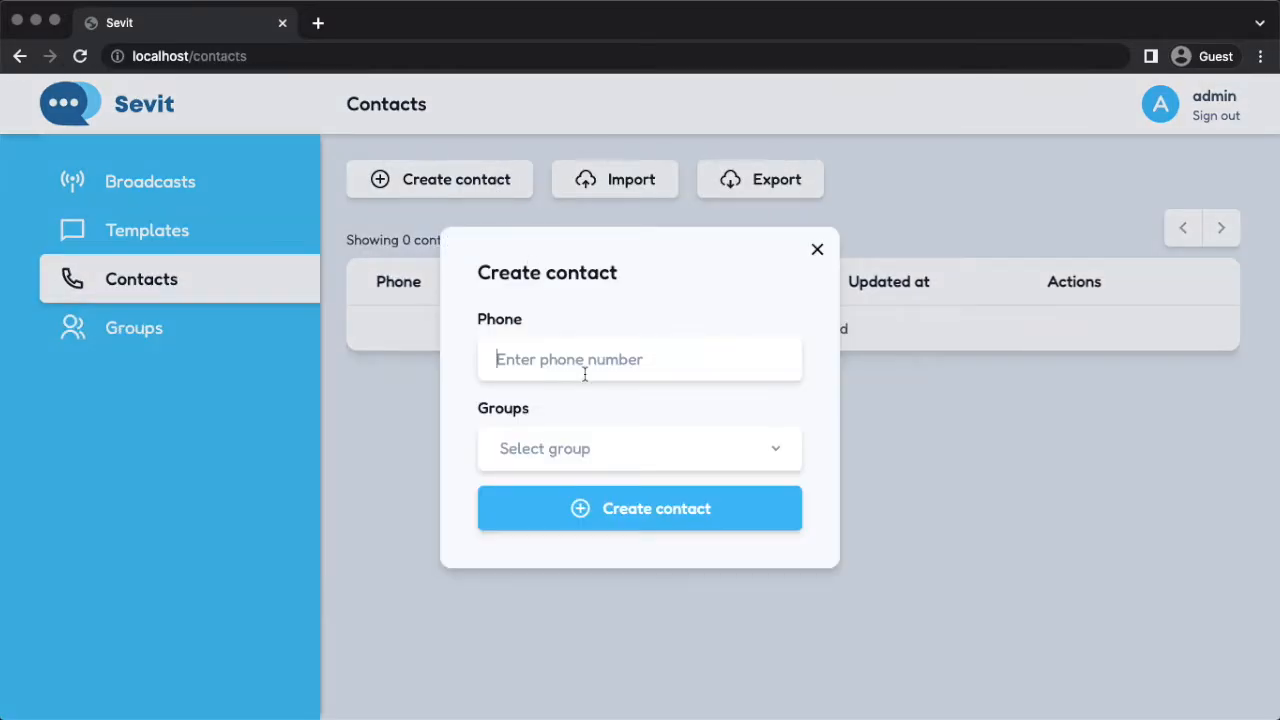
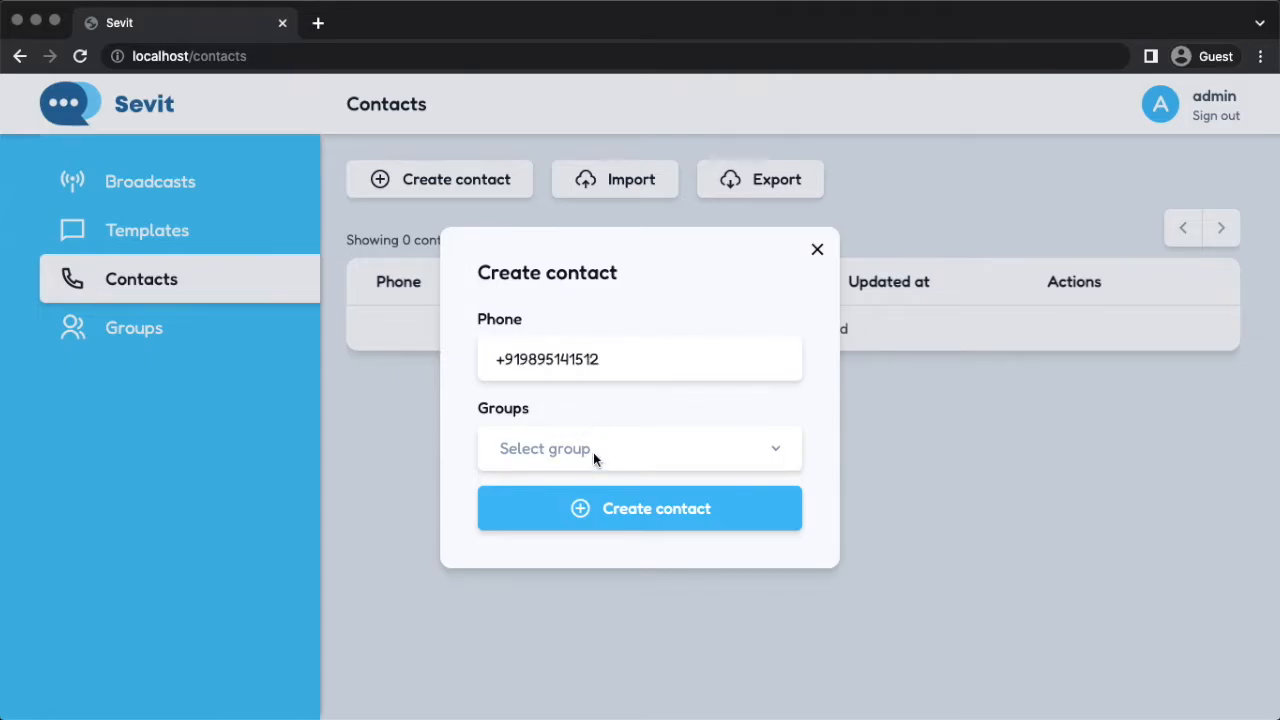
pyautogui.click(640, 448)
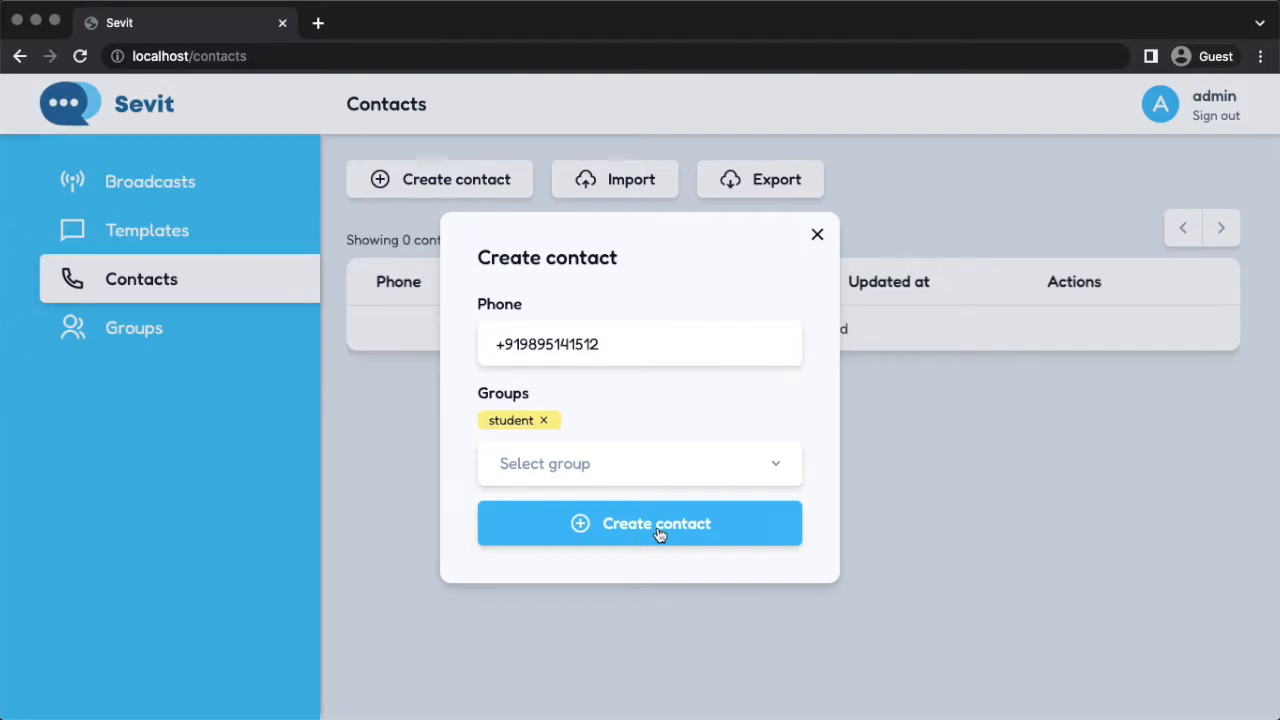
pyautogui.click(639, 523)
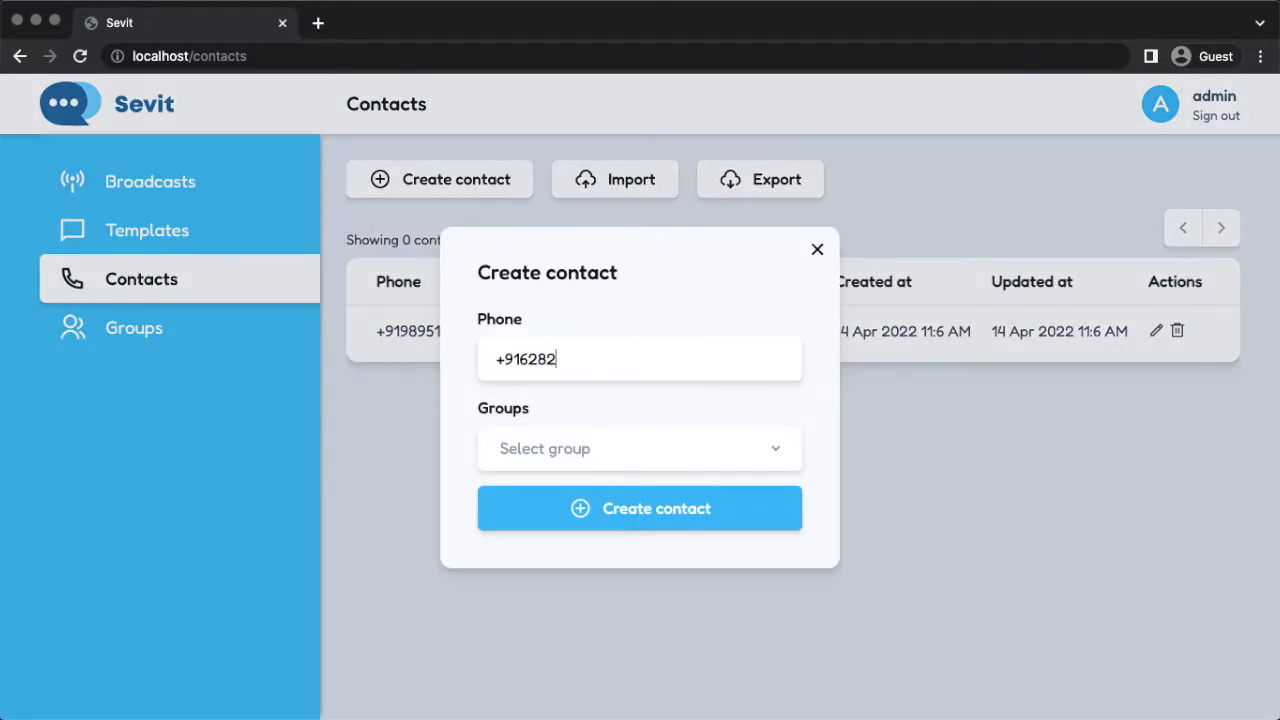
pyautogui.click(639, 448)
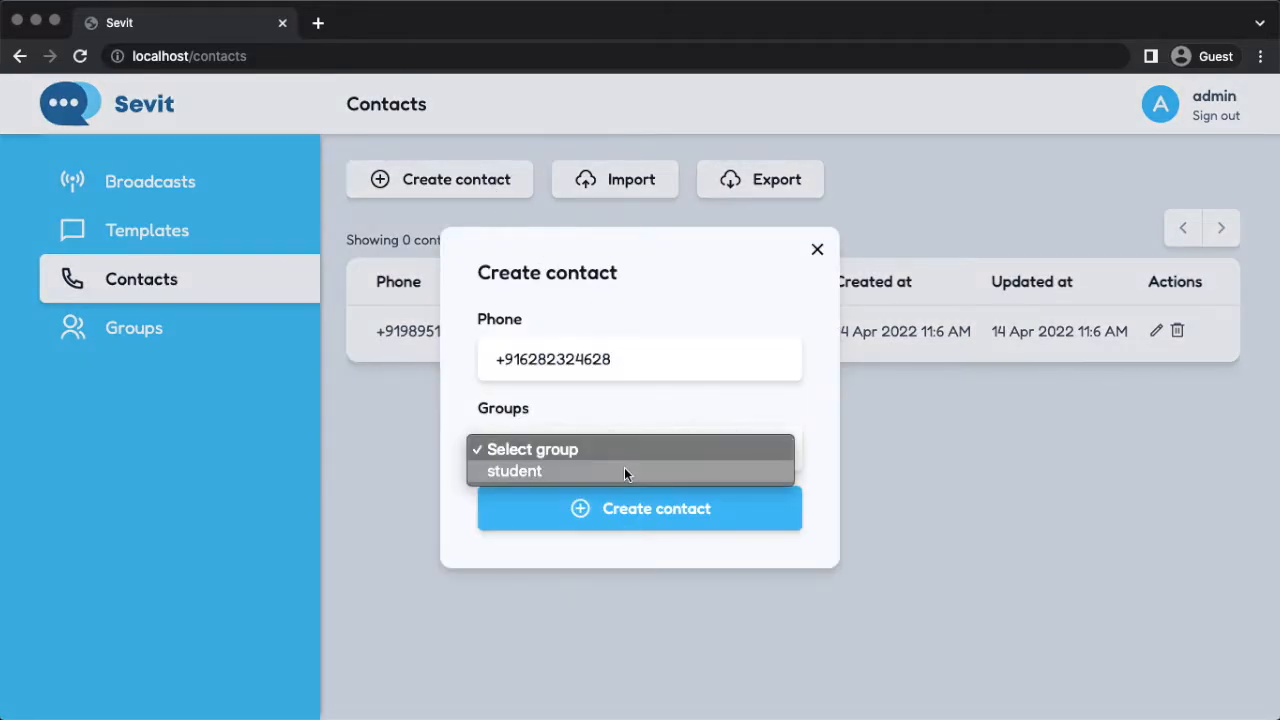
pyautogui.click(515, 471)
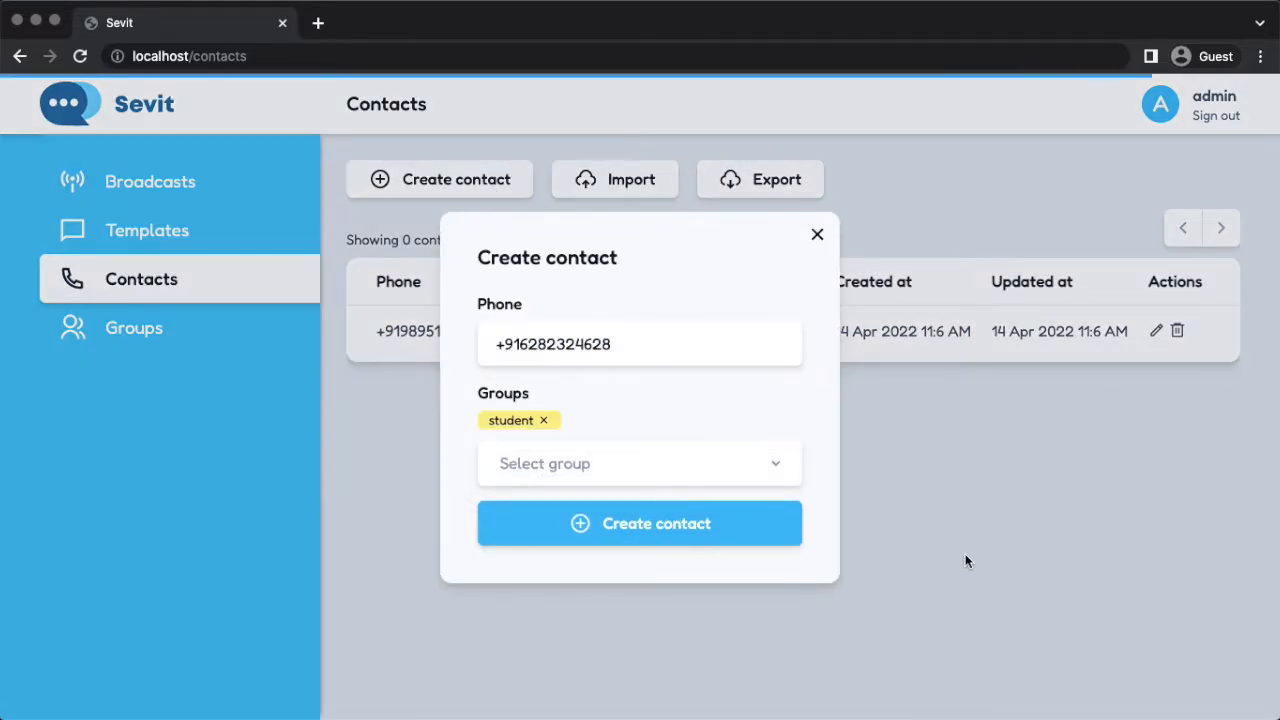
pyautogui.click(639, 523)
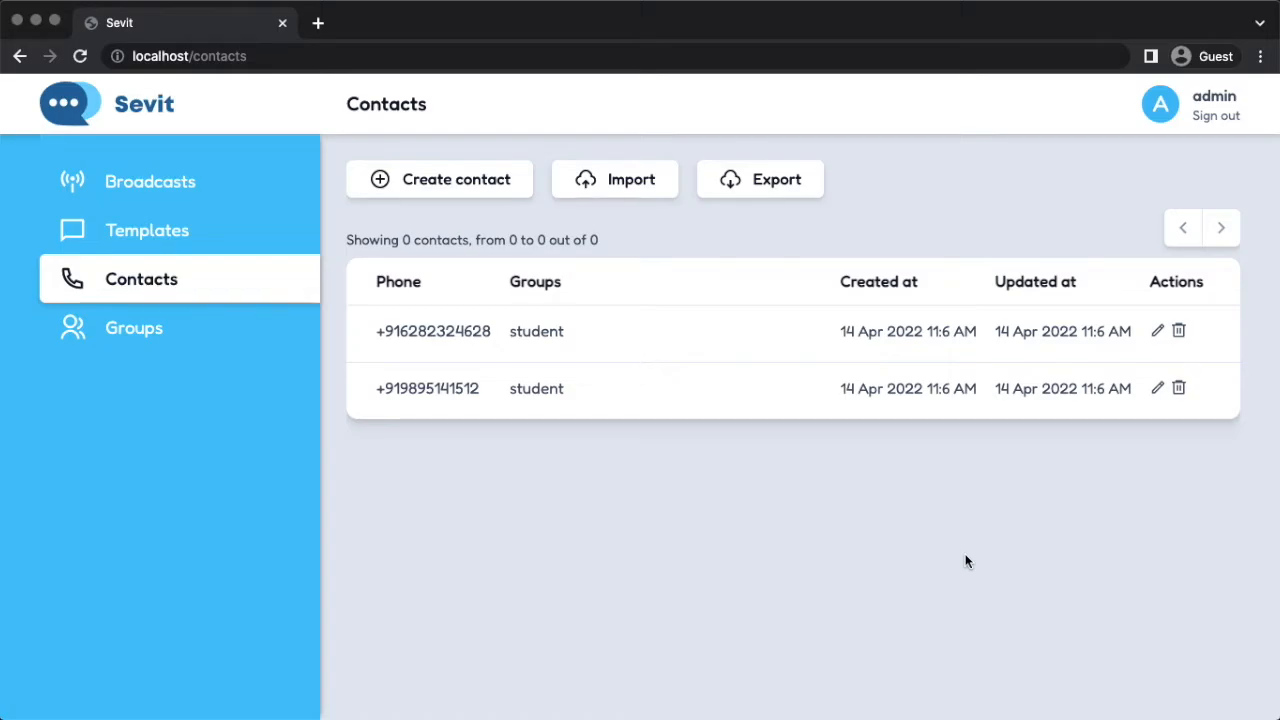
# - Create template 'Gold membership offer' with the SpecsKart GOLD Membership 10% OFF Aqua Contact Lens message
pyautogui.click(147, 230)
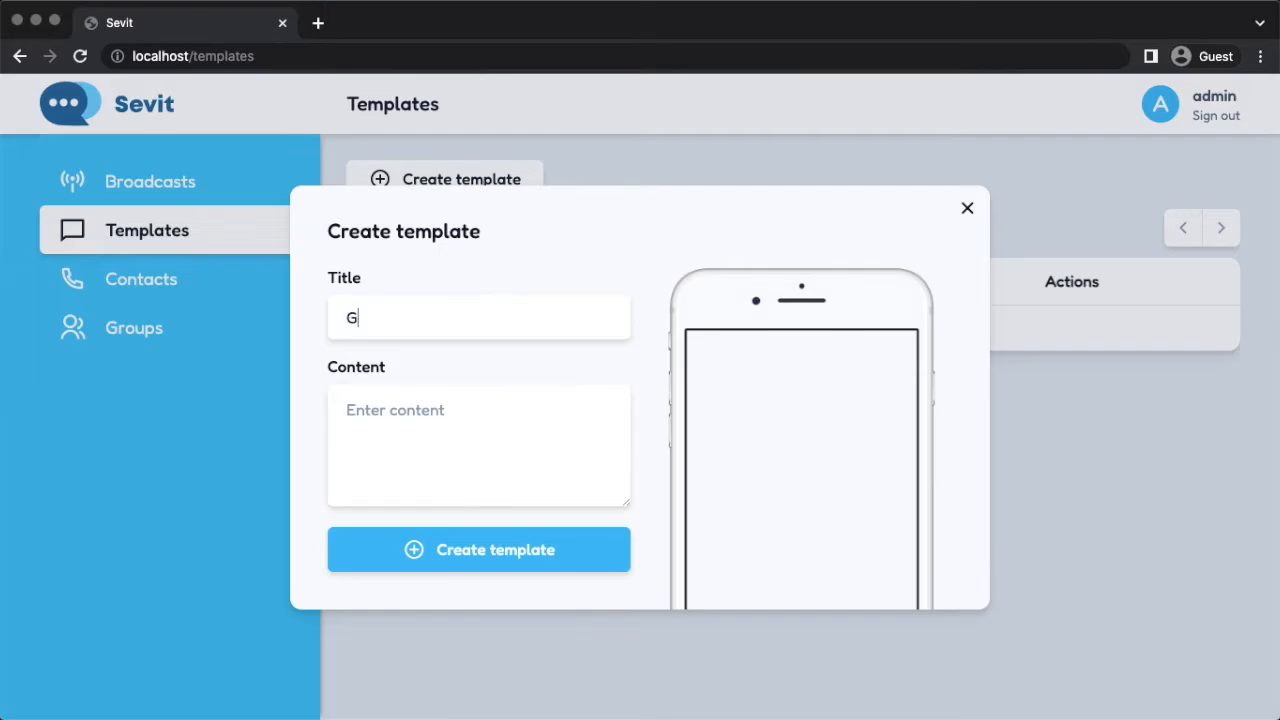
pyautogui.write('old membership')
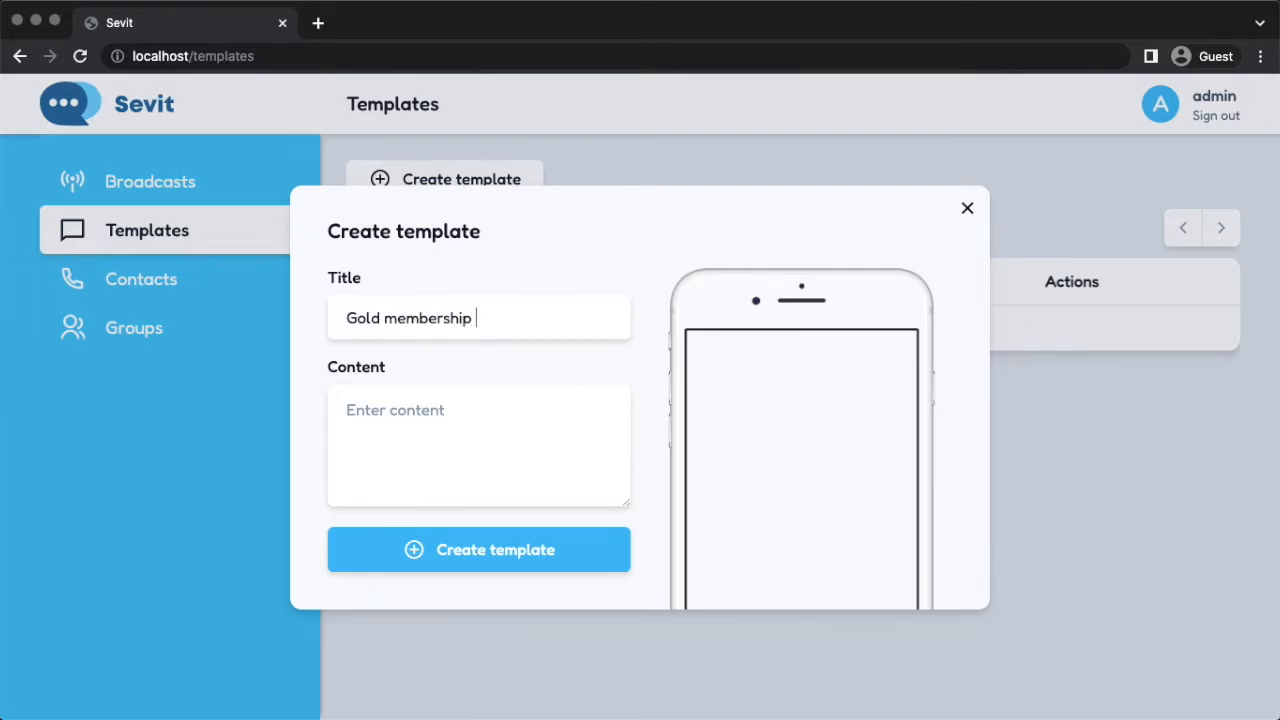
pyautogui.write('Your SpecsKart GOLD Membership just got bigger! Get 10% OFF on Aqua Contact Lens, shop now! 🎁🎉')
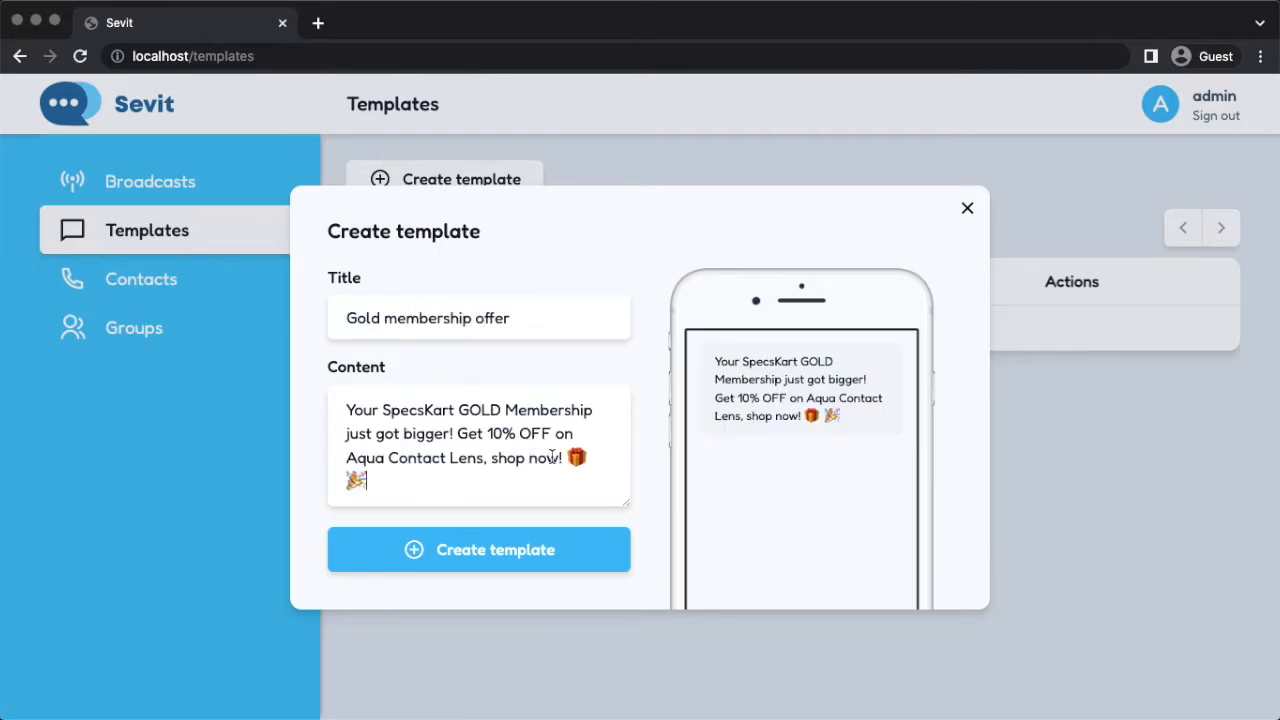
pyautogui.click(478, 549)
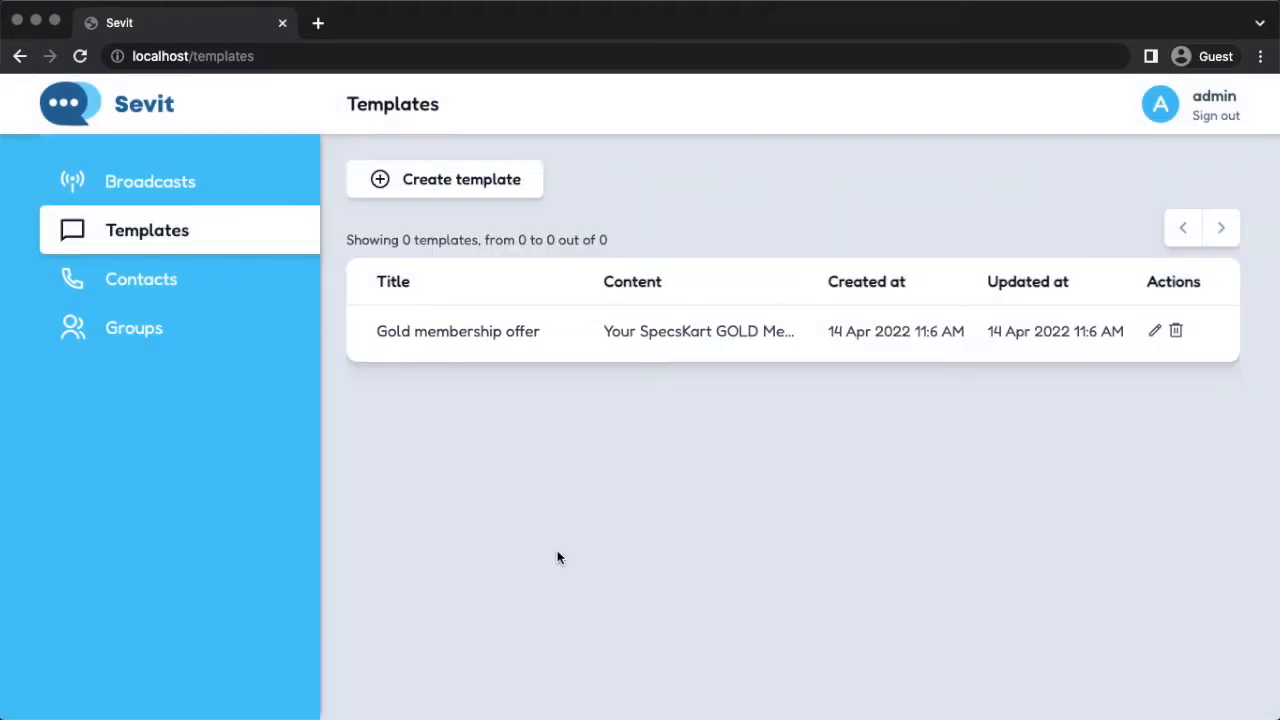
pyautogui.moveTo(570, 554)
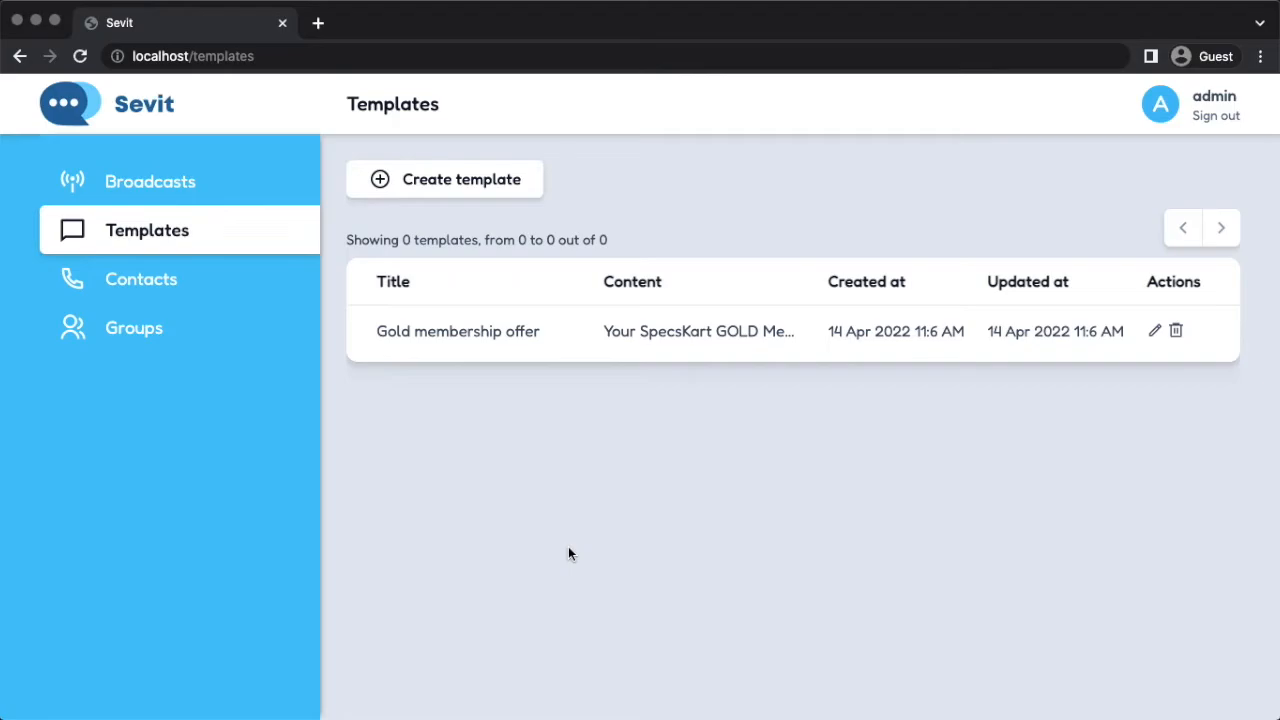
pyautogui.moveTo(223, 230)
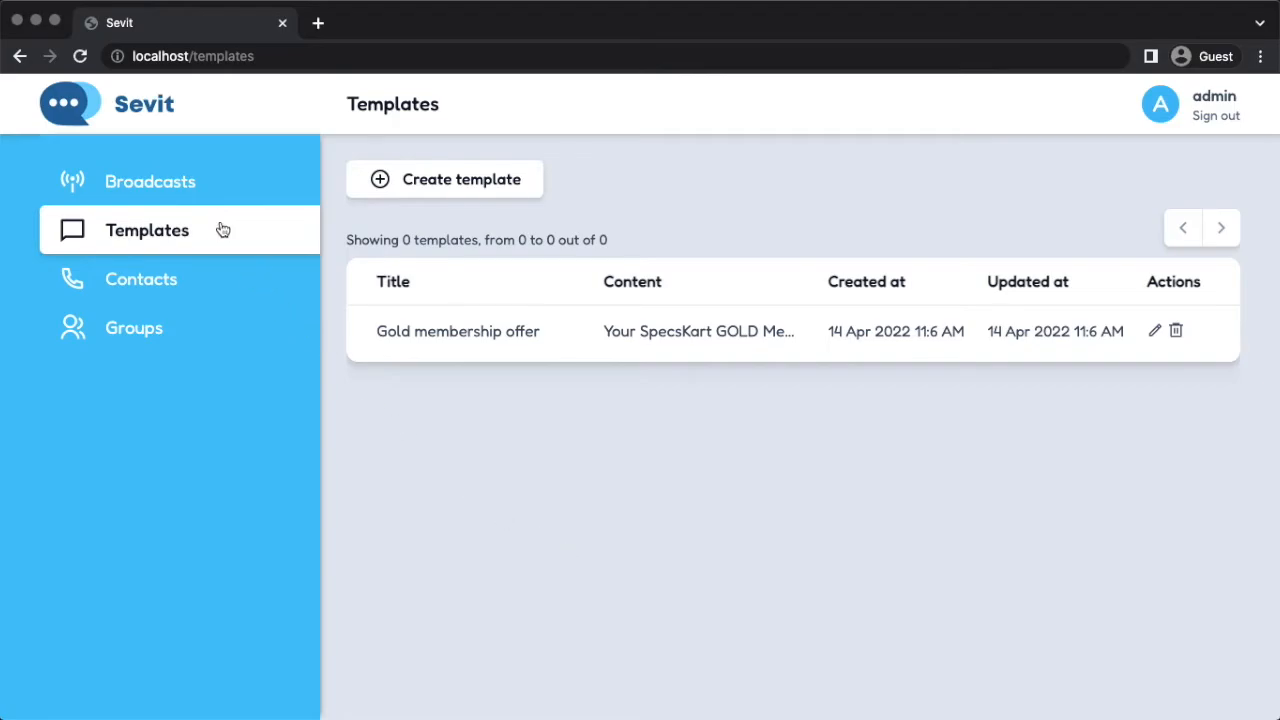
# - Create broadcast 'Membership' using Gold membership offer, targeting groups, scheduled 14 Apr 2022 11:38 AM
pyautogui.click(150, 181)
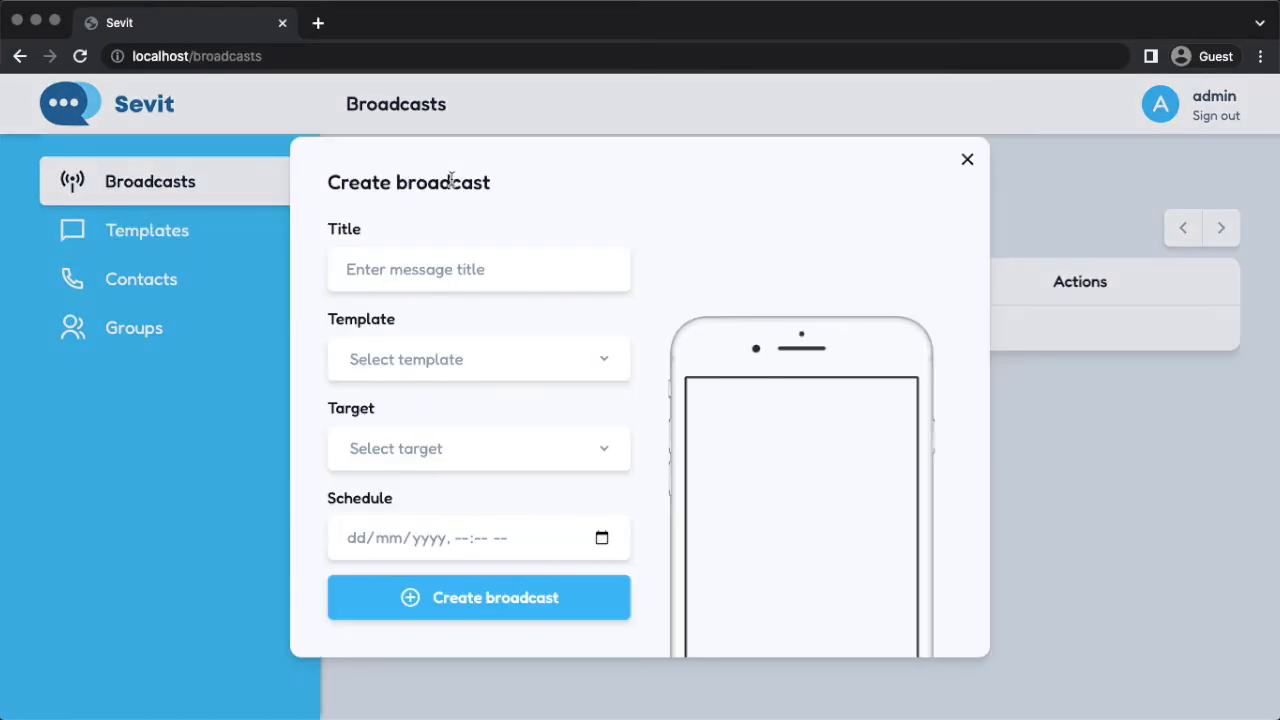
pyautogui.write('Membe')
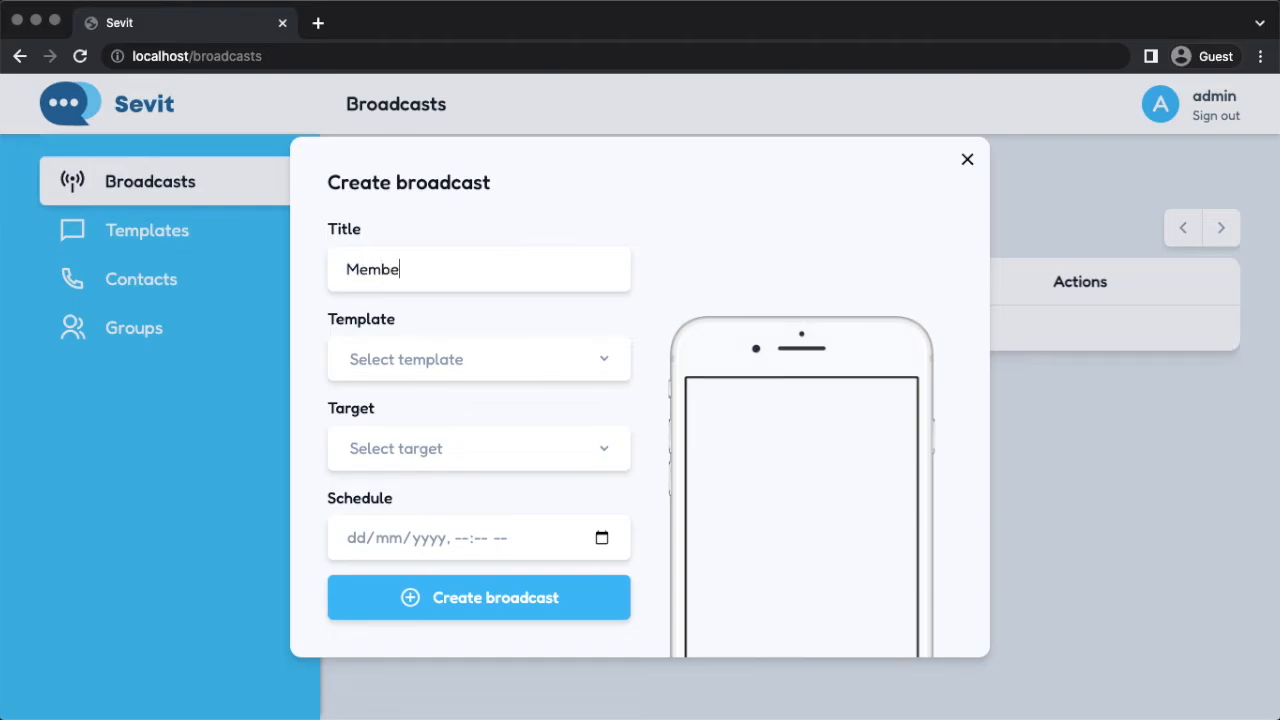
pyautogui.click(478, 359)
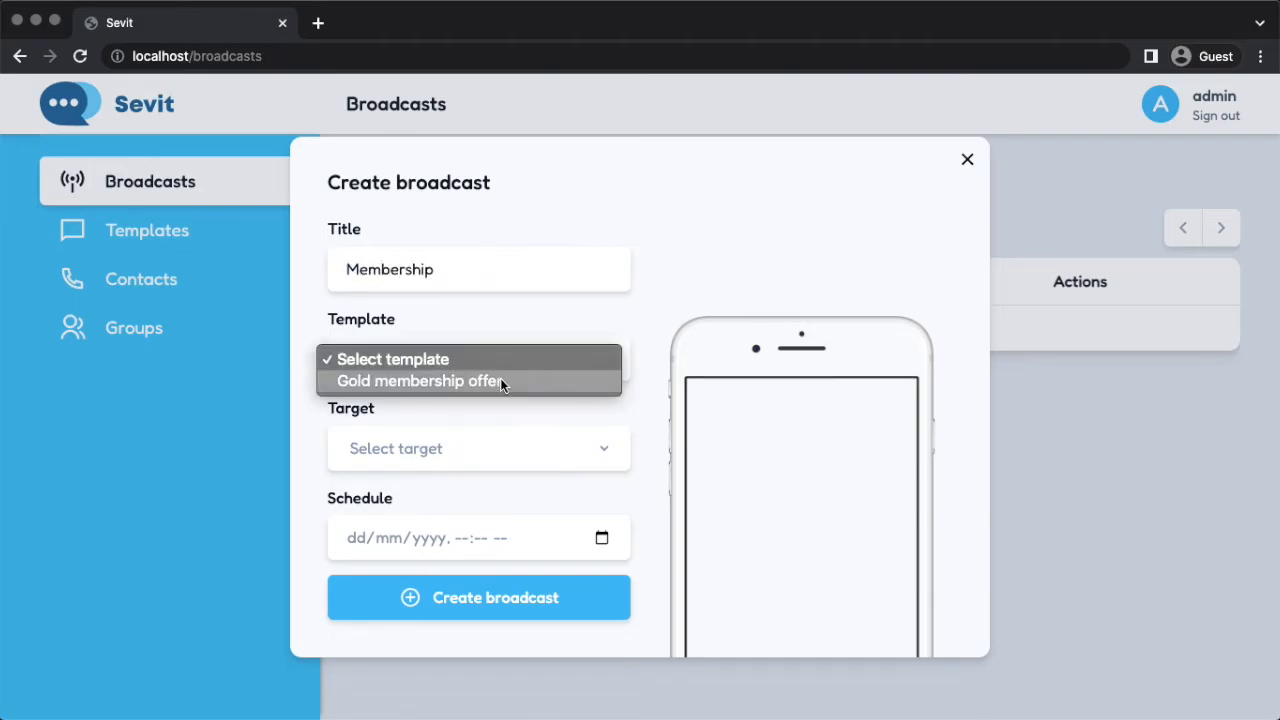
pyautogui.click(418, 381)
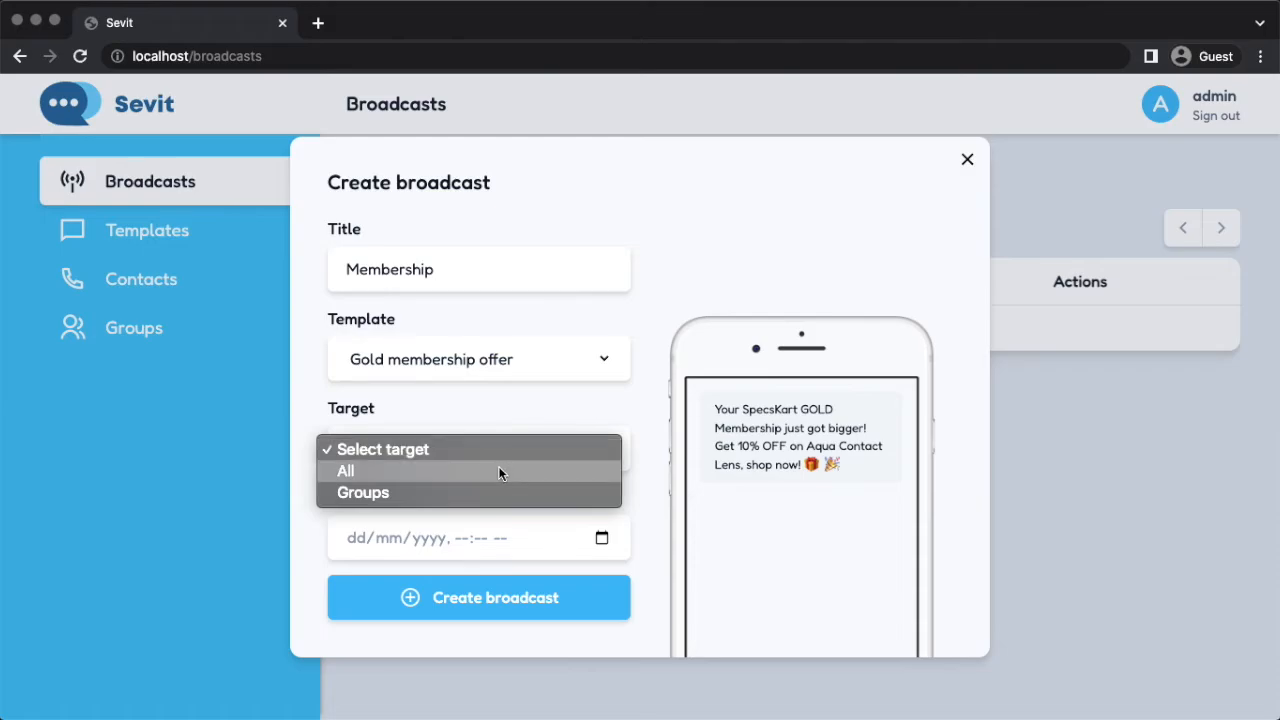
pyautogui.click(363, 492)
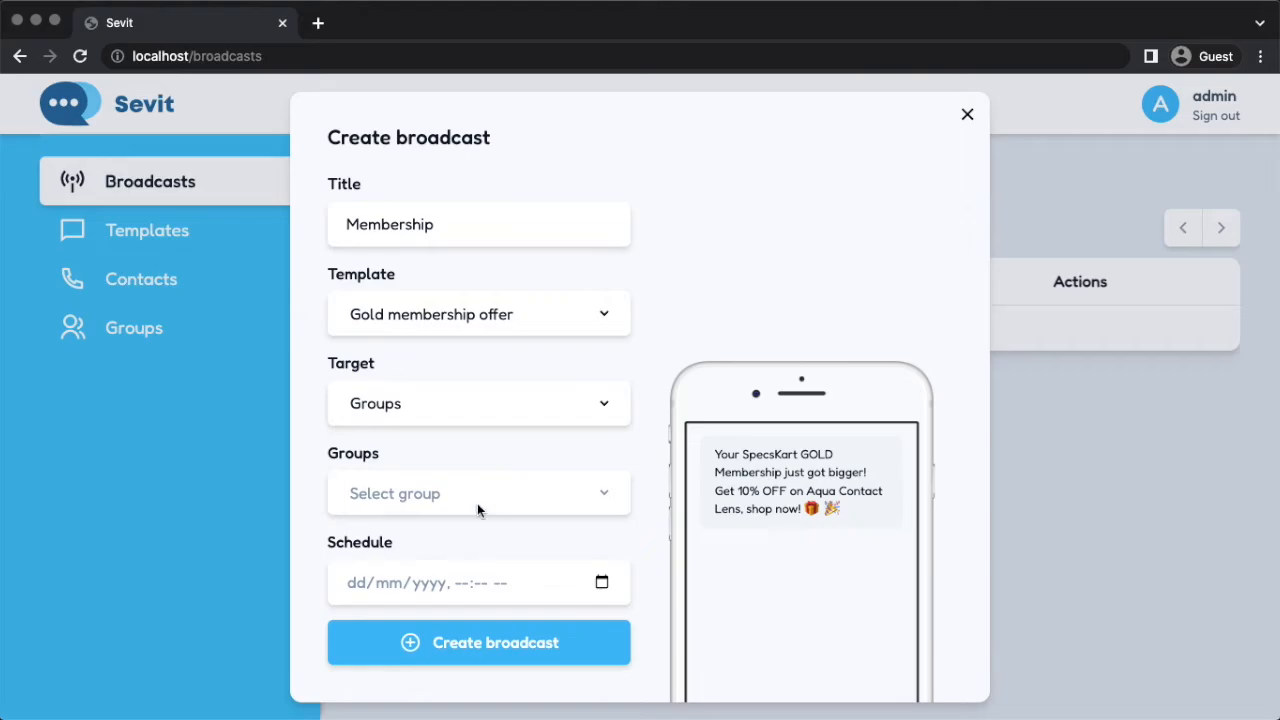
pyautogui.click(601, 582)
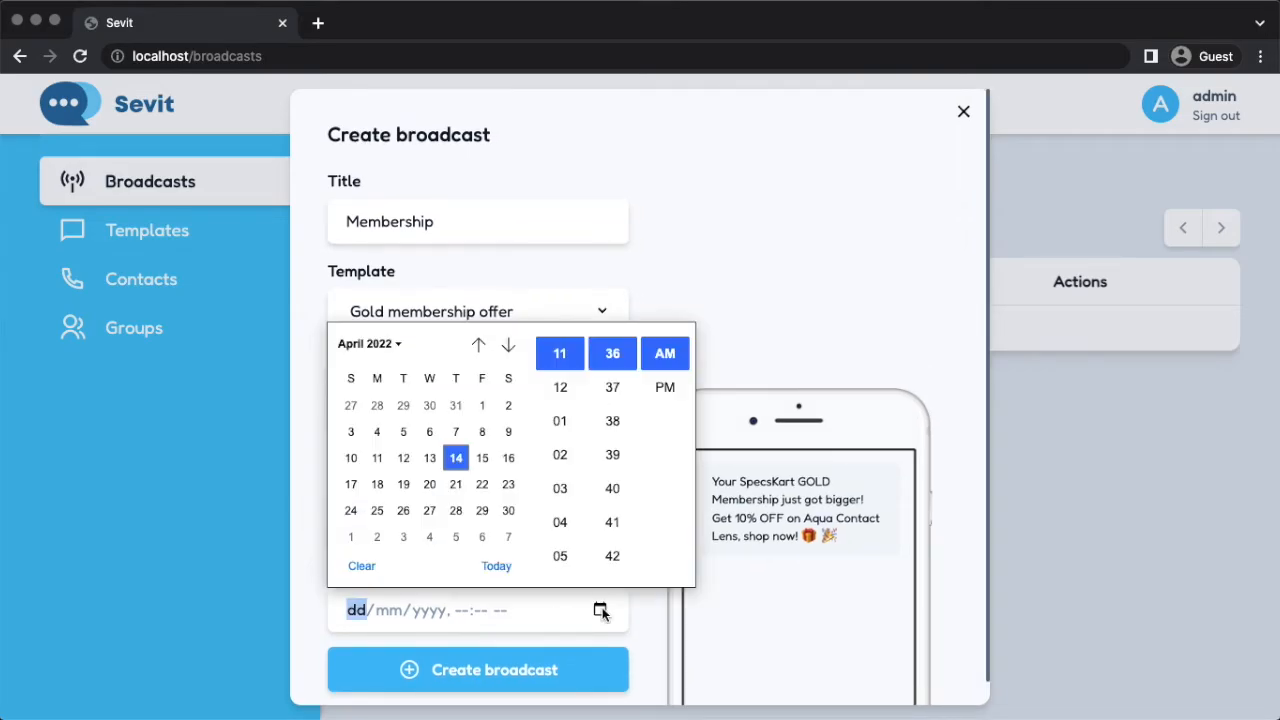
pyautogui.click(612, 420)
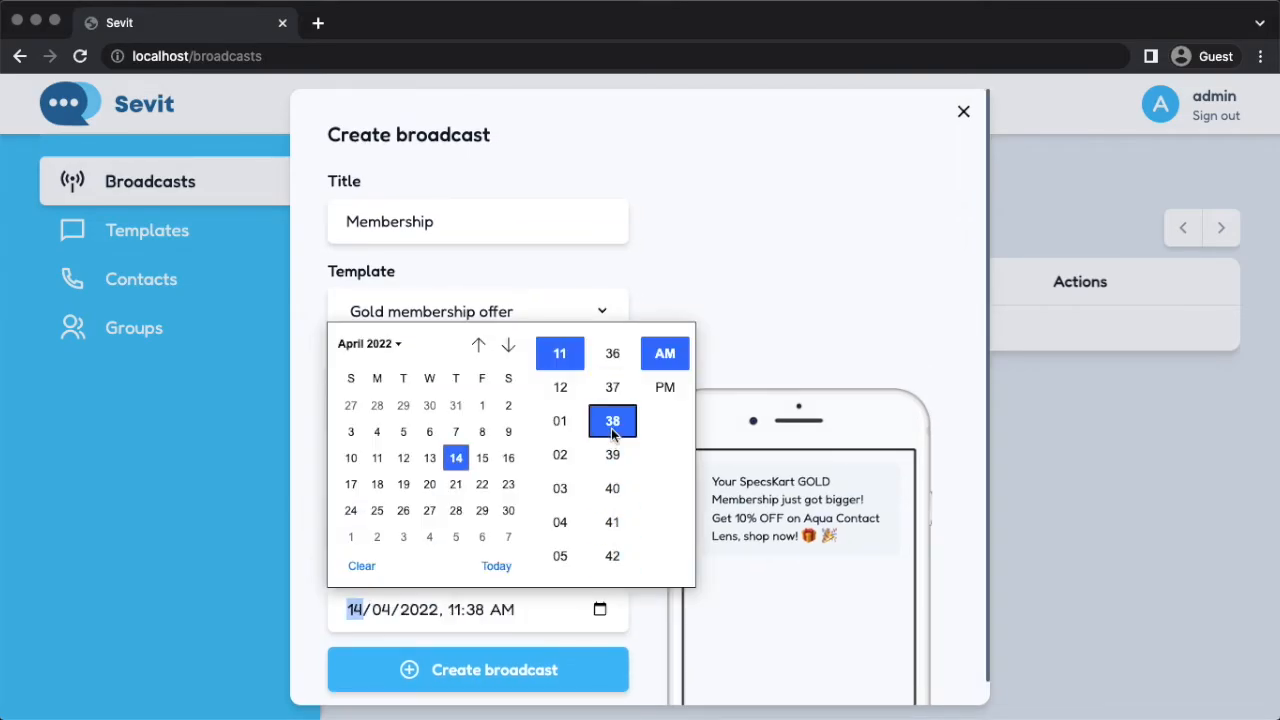
pyautogui.click(477, 669)
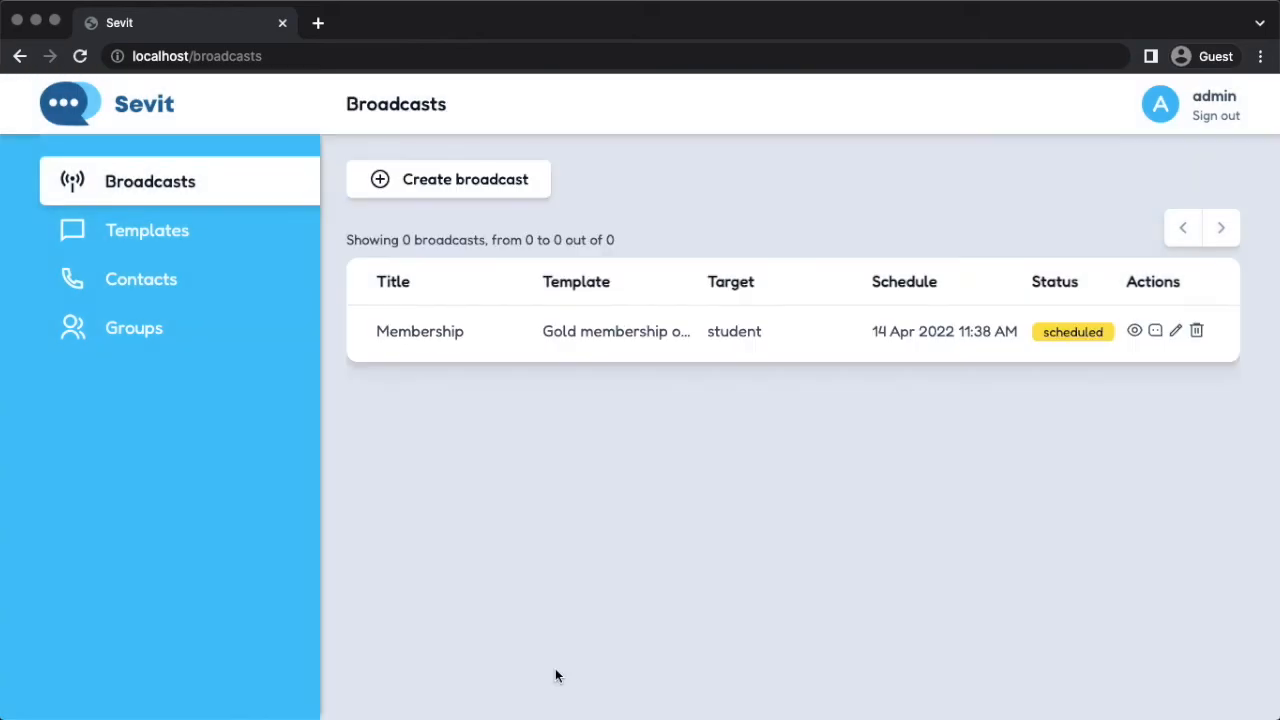
pyautogui.moveTo(645, 518)
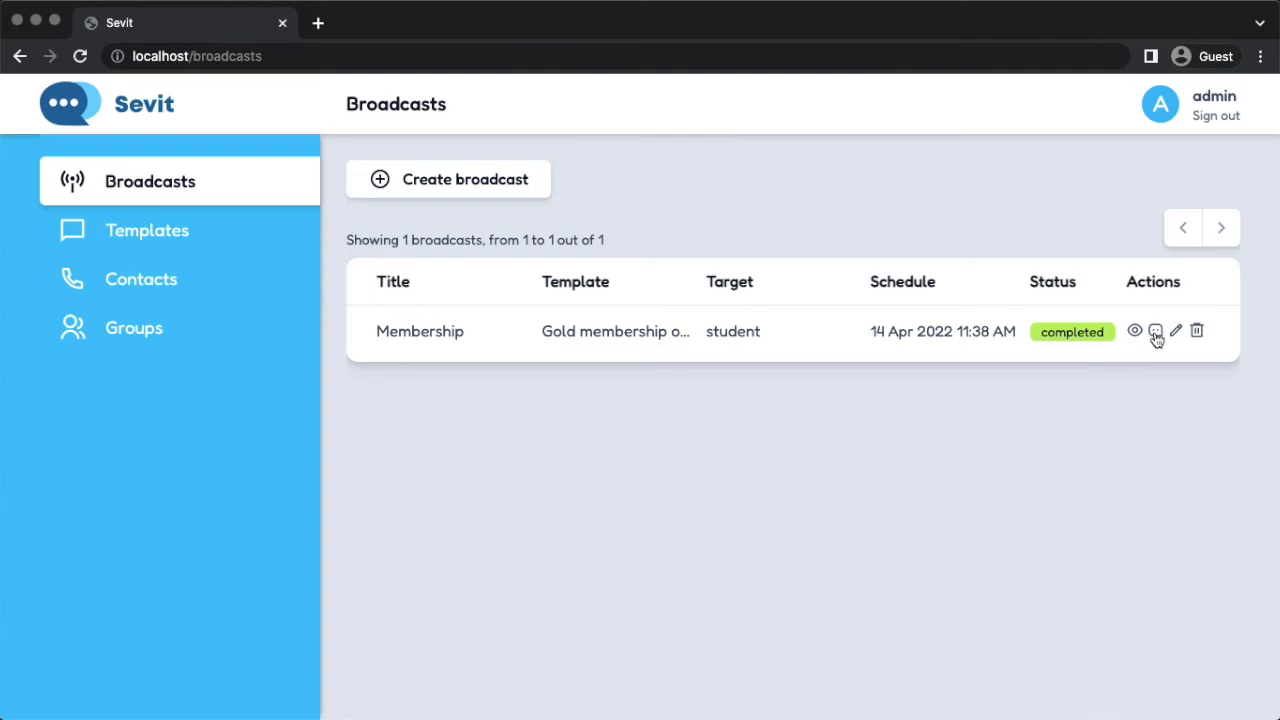
# - Open the Membership broadcast's messages report showing both messages processed
pyautogui.click(1155, 331)
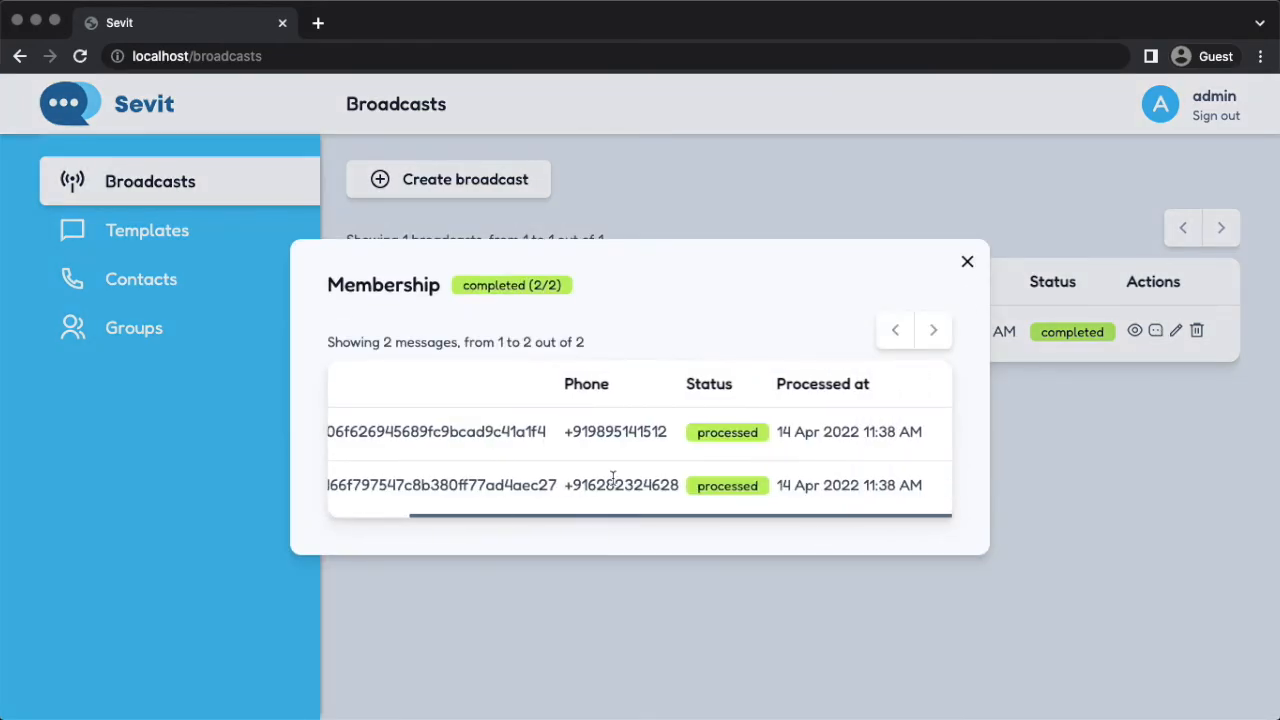